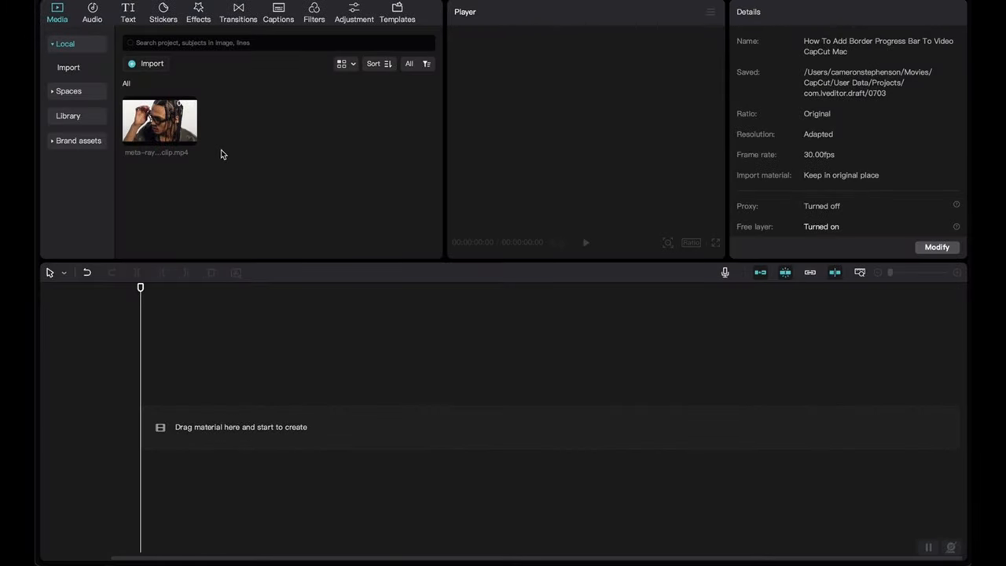
Place the imported video clip at the start of the timeline.
{"action": "left_click_drag", "start_coordinate": [159, 120], "coordinate": [275, 432]}
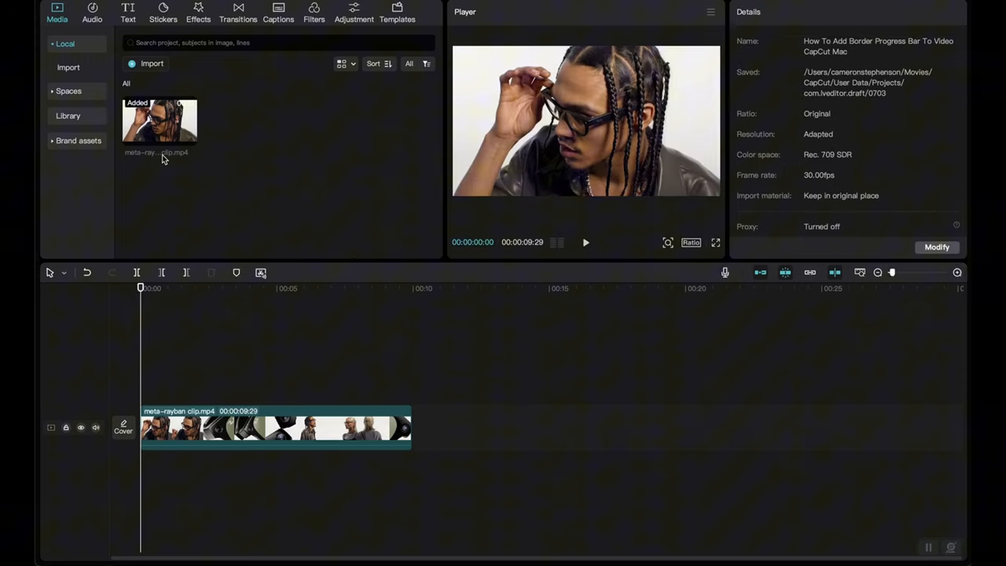
Add a Default text clip from the Text library and stretch it to the video's full length.
{"action": "left_click", "coordinate": [128, 13]}
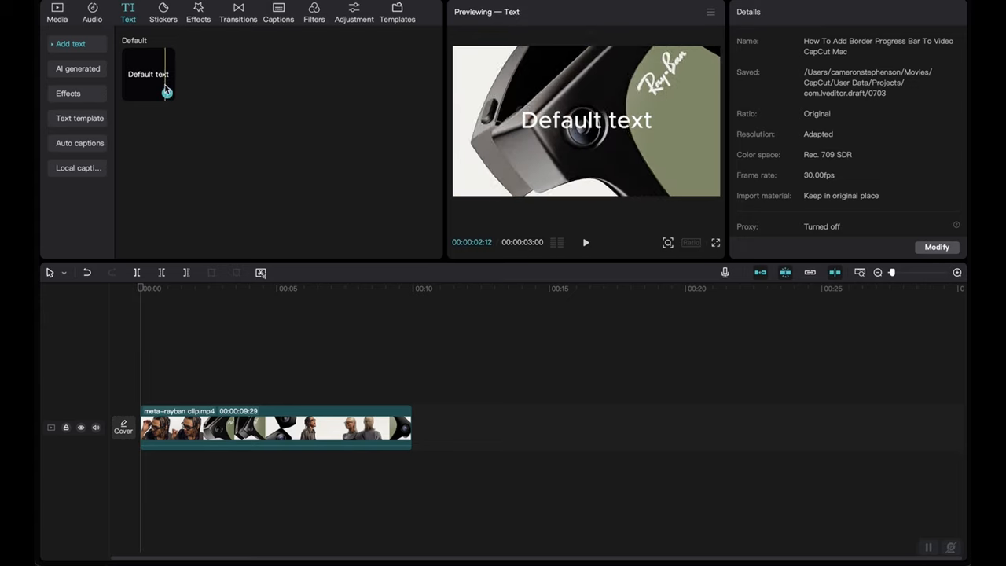
{"action": "left_click", "coordinate": [148, 74]}
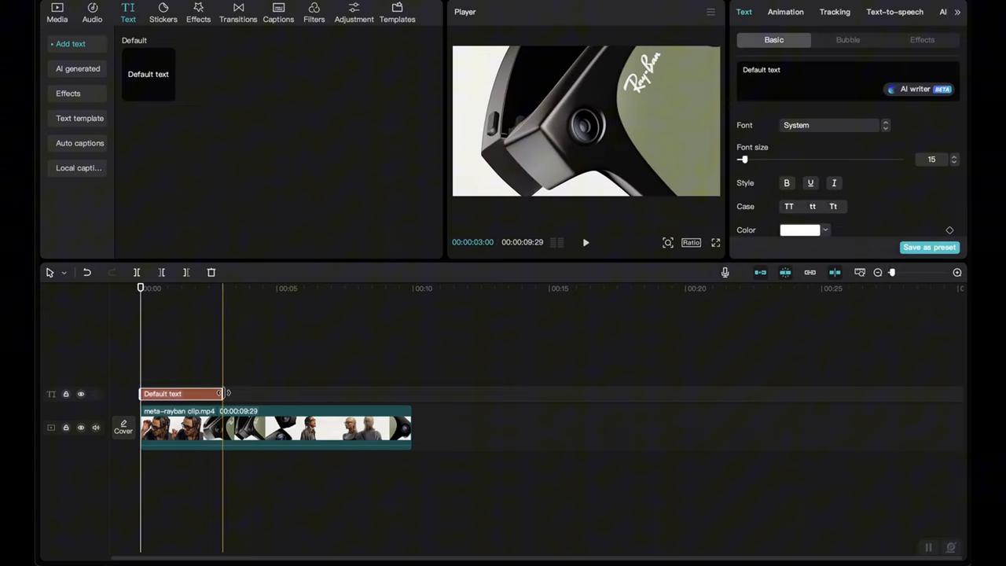
{"action": "left_click_drag", "start_coordinate": [224, 393], "coordinate": [412, 393]}
{"action": "type", "text": "-3"}
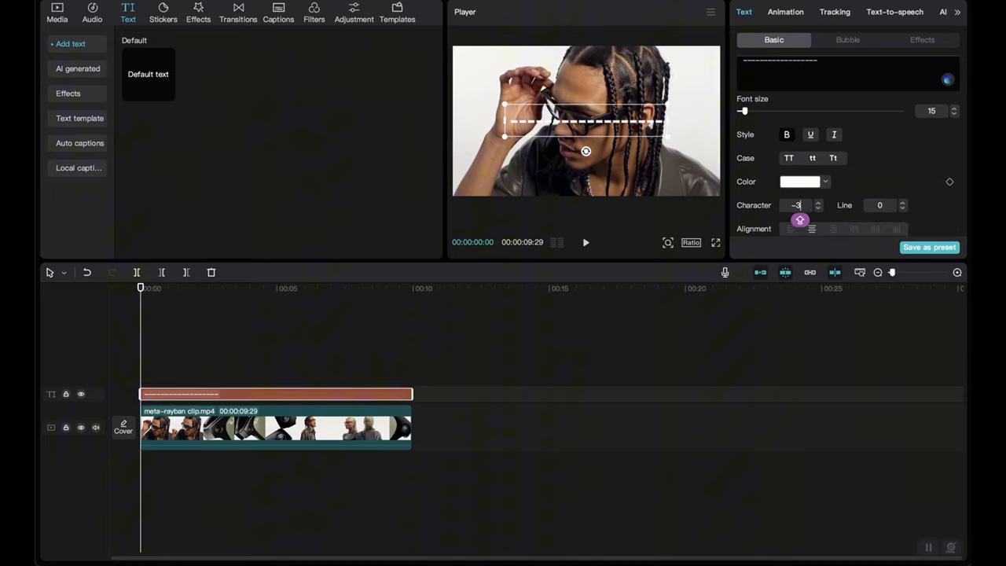
Position the dash line at the bottom edge of the frame and bring up the text Effects styles.
{"action": "left_click_drag", "start_coordinate": [585, 123], "coordinate": [596, 151]}
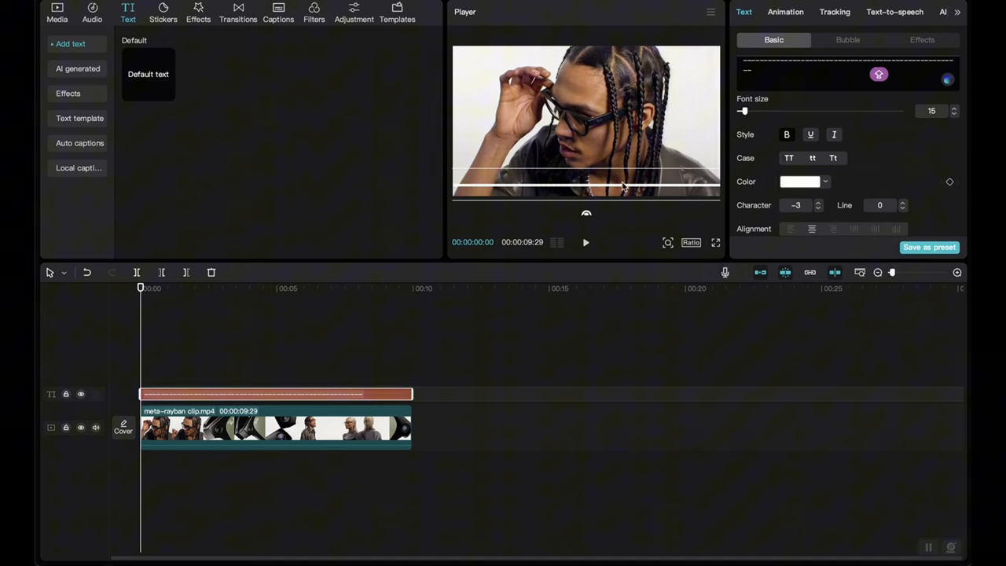
{"action": "left_click", "coordinate": [57, 13]}
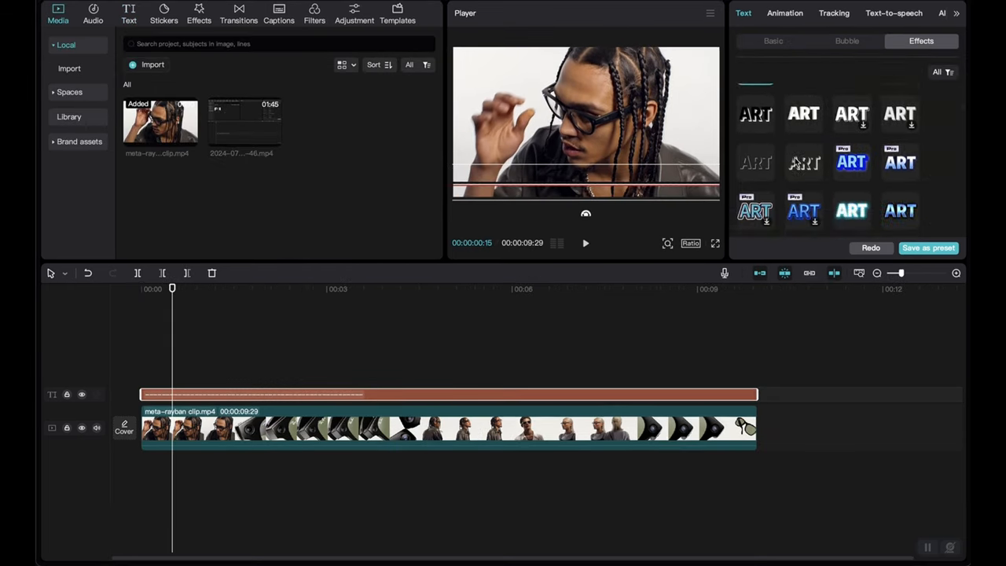
Apply a plain white style preset so the bottom text becomes a thin line.
{"action": "scroll", "scroll_direction": "down", "scroll_amount": 3}
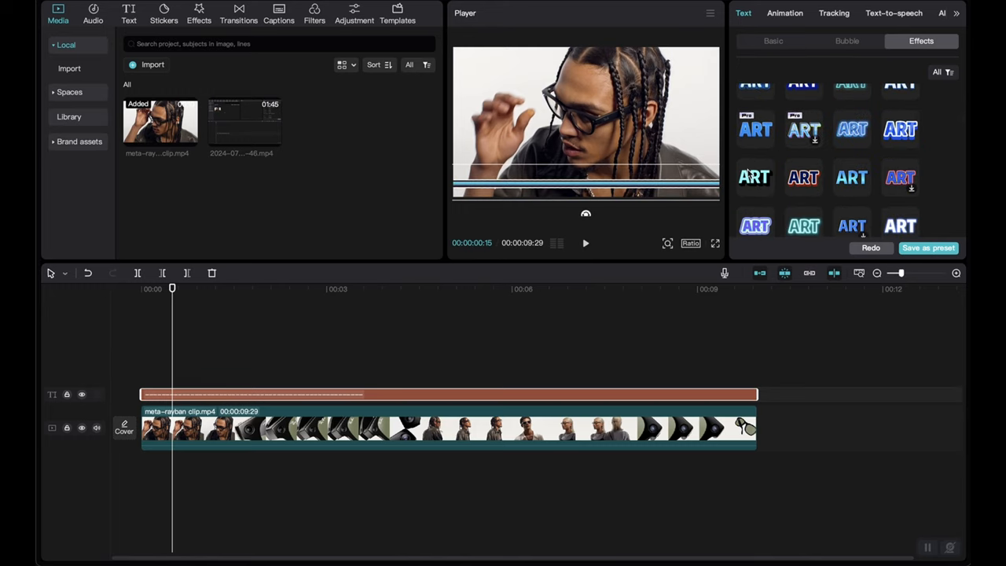
{"action": "left_click", "coordinate": [774, 41]}
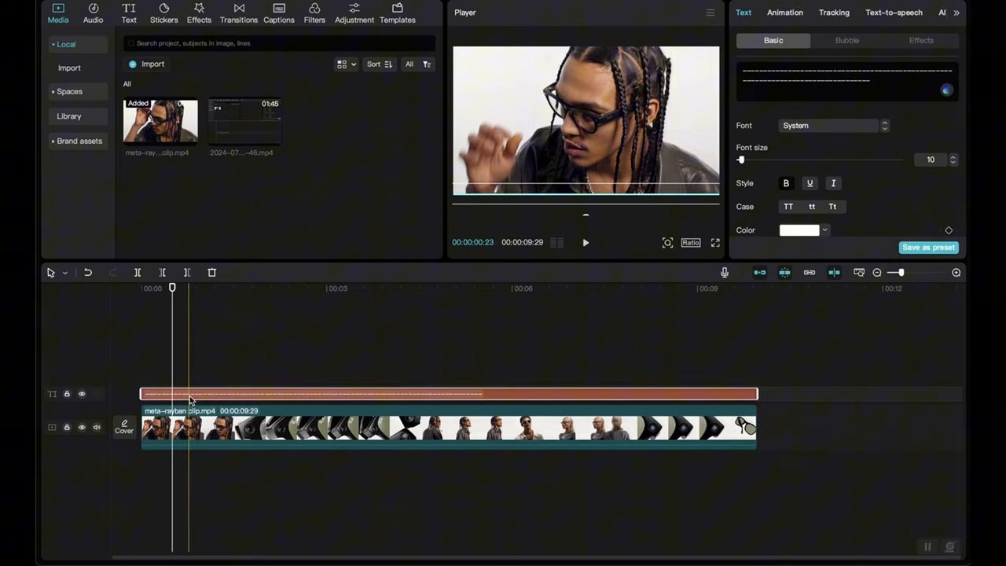
Convert the text line into a compound clip via its context menu.
{"action": "right_click", "coordinate": [188, 400]}
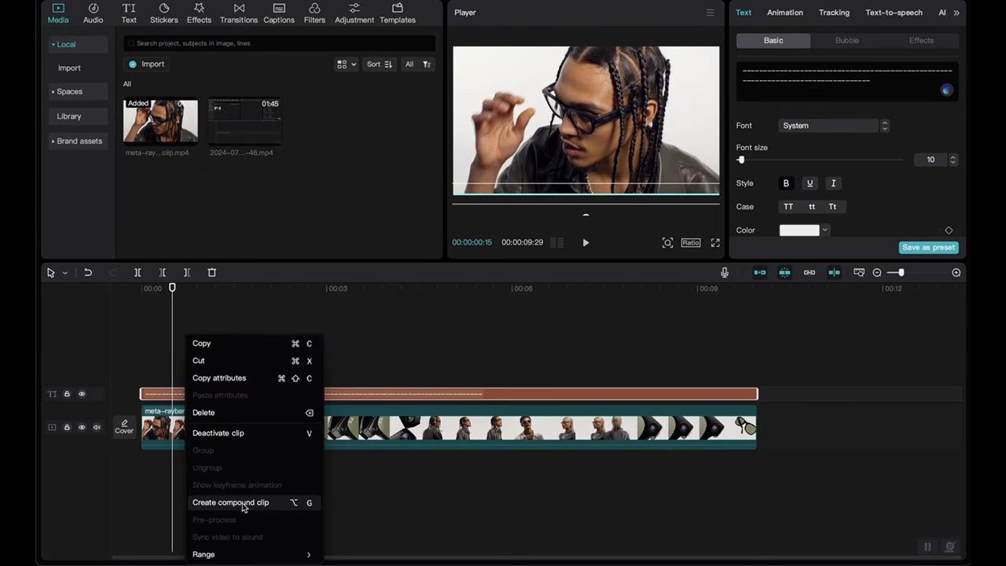
{"action": "left_click", "coordinate": [229, 504]}
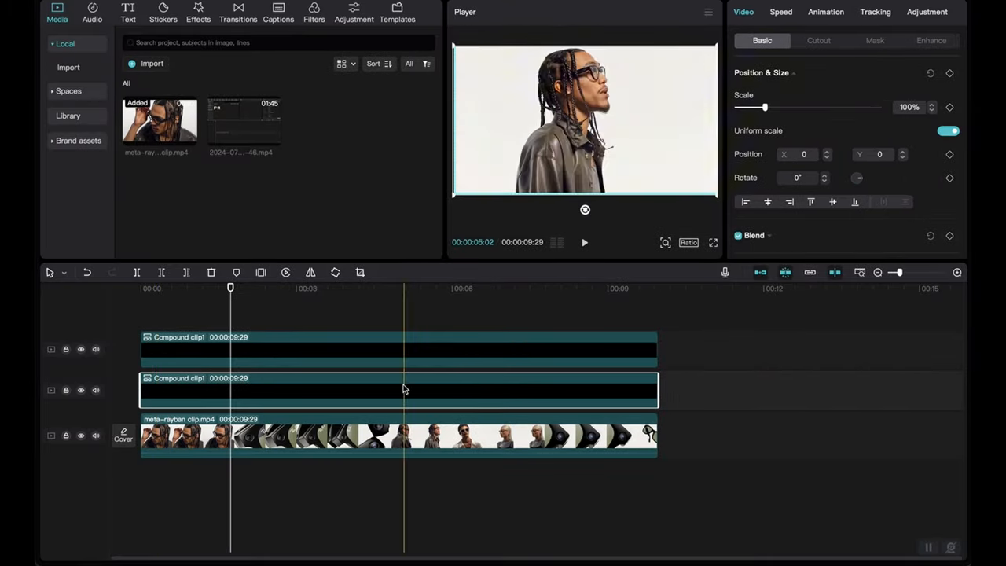
Apply a Horizontal mask rotated -90° to the lower compound clip with start and end position keyframes.
{"action": "left_click", "coordinate": [875, 40]}
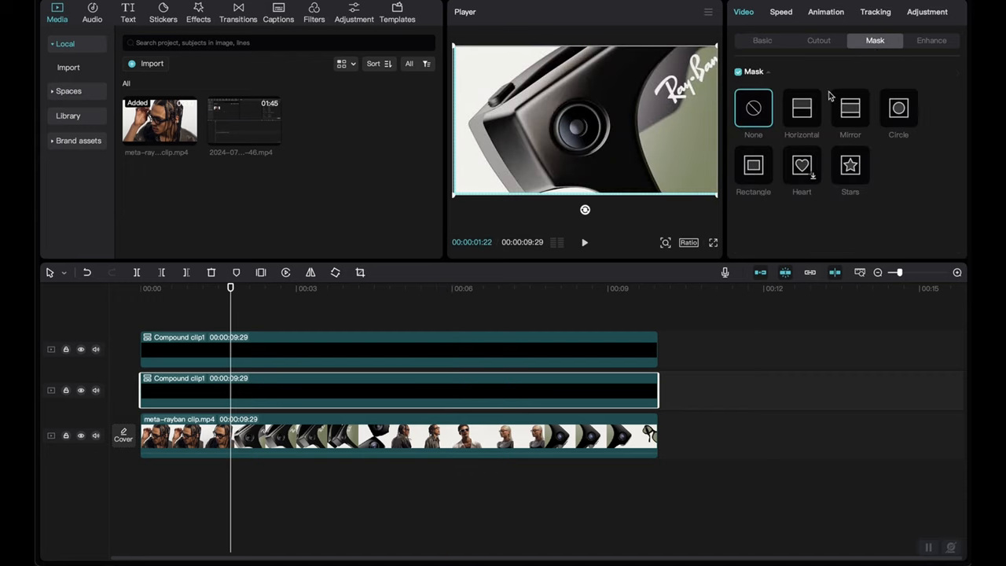
{"action": "left_click", "coordinate": [802, 106]}
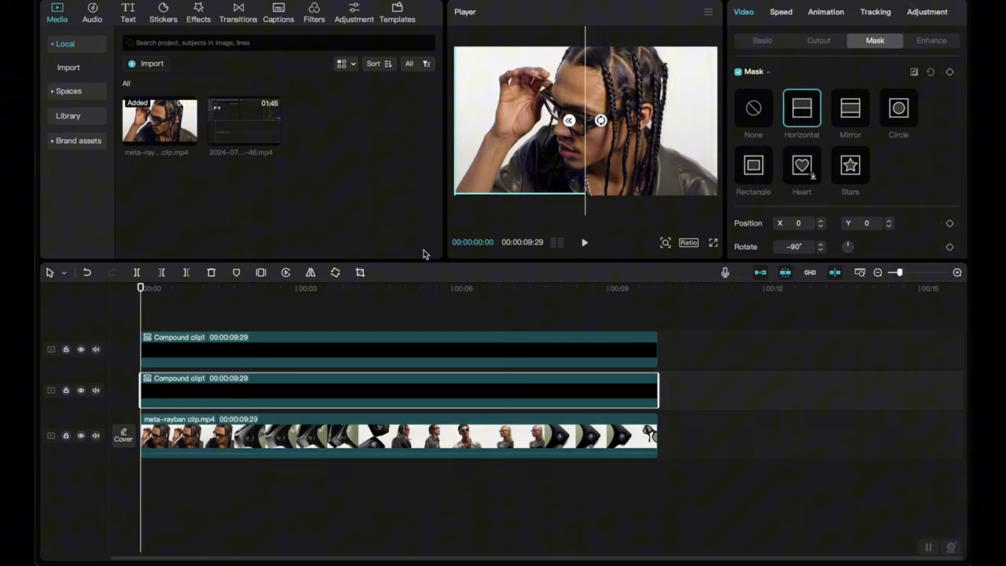
{"action": "left_click", "coordinate": [950, 72]}
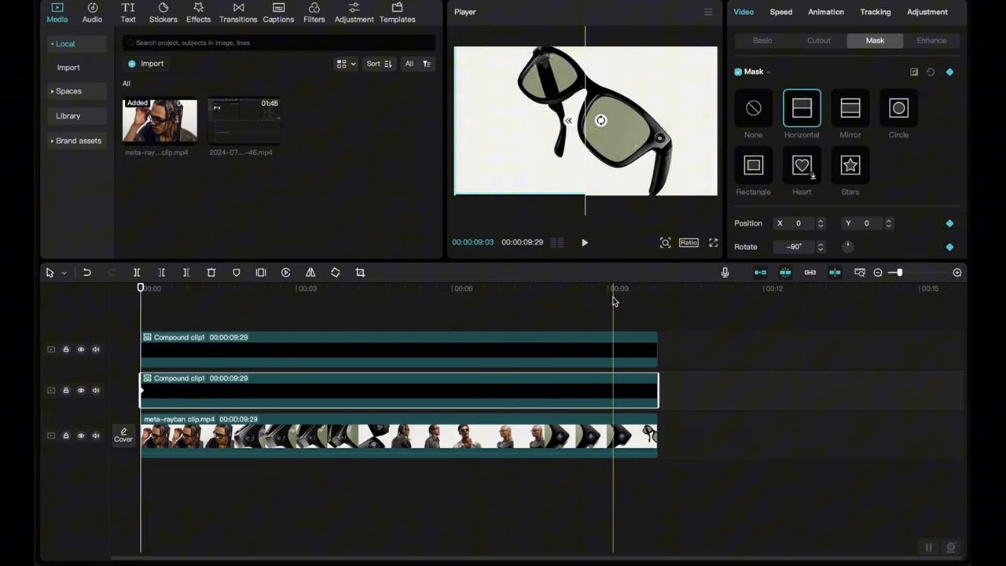
{"action": "left_click", "coordinate": [657, 288]}
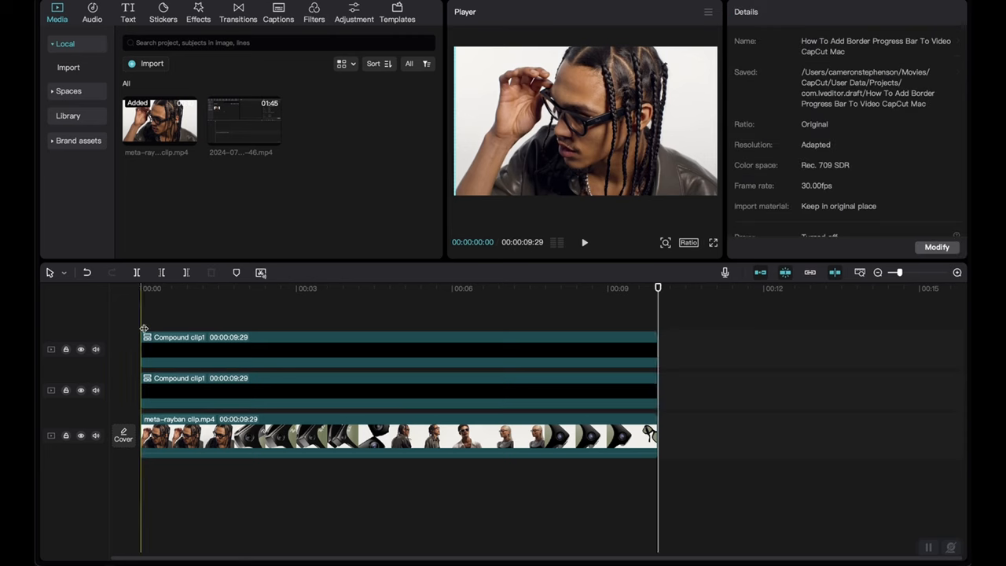
Give the top compound clip a Horizontal mask rotated -270° and shift its position across the frame at the end keyframe.
{"action": "left_click", "coordinate": [585, 242]}
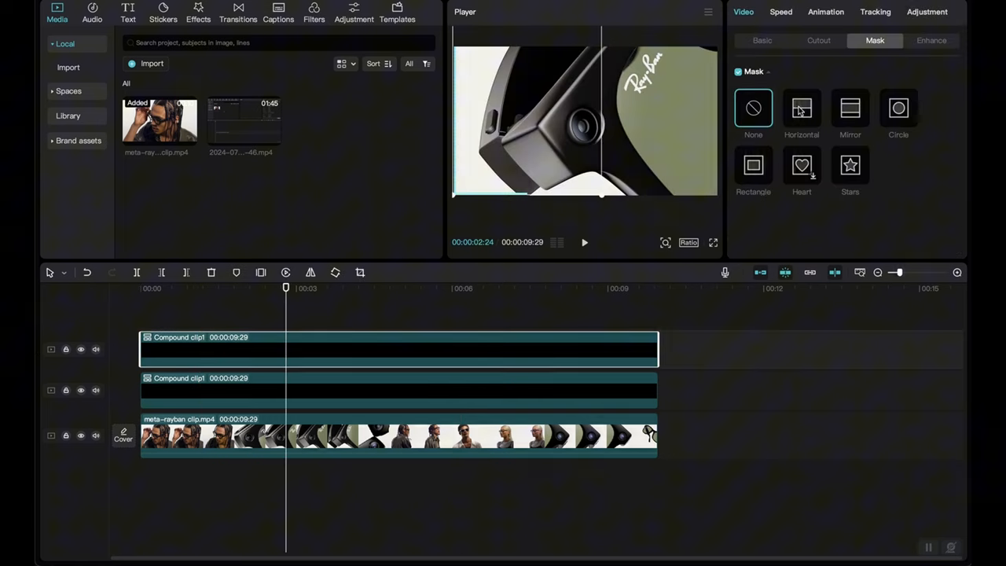
{"action": "left_click", "coordinate": [802, 110]}
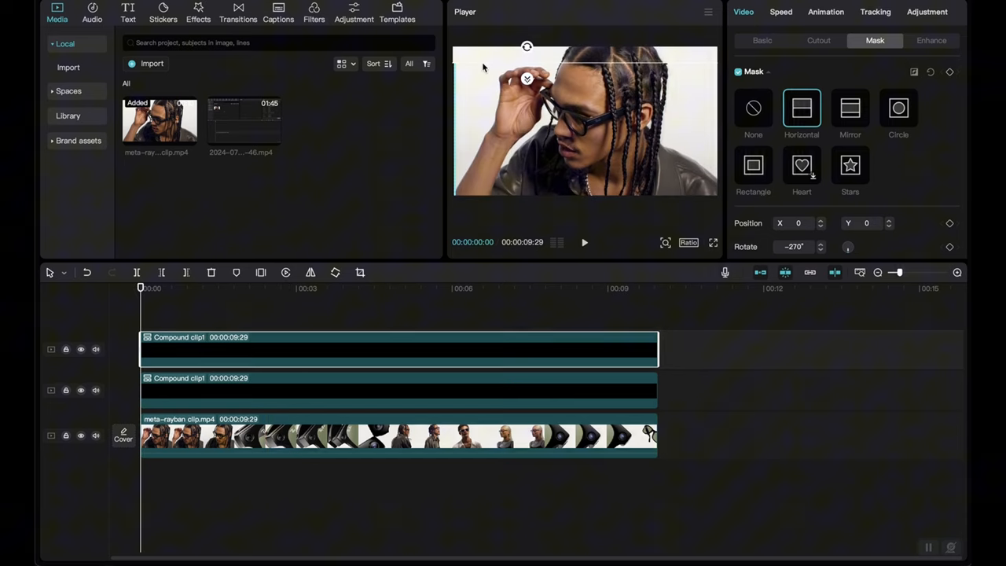
{"action": "left_click_drag", "start_coordinate": [527, 78], "coordinate": [629, 154]}
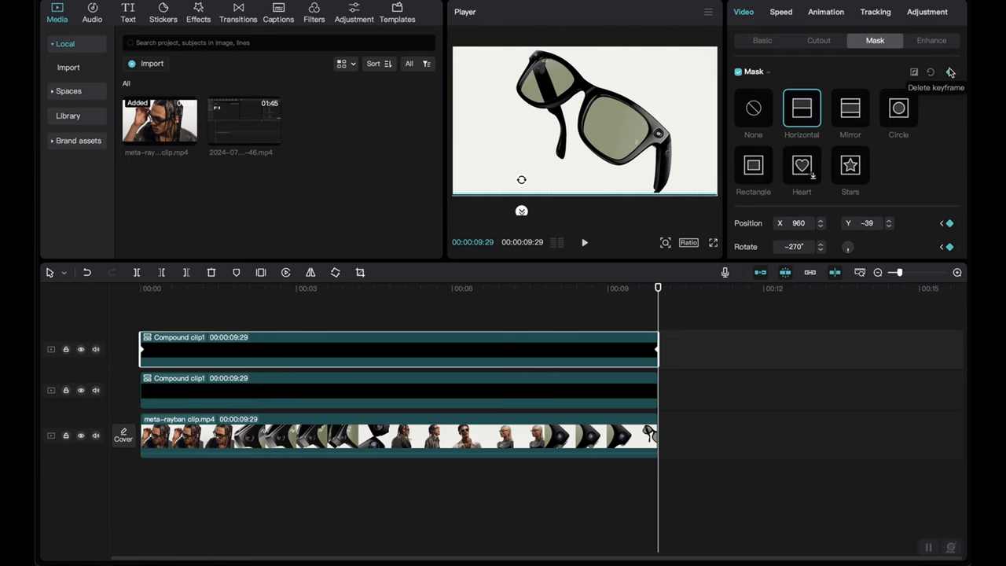
{"action": "mouse_move", "coordinate": [506, 193]}
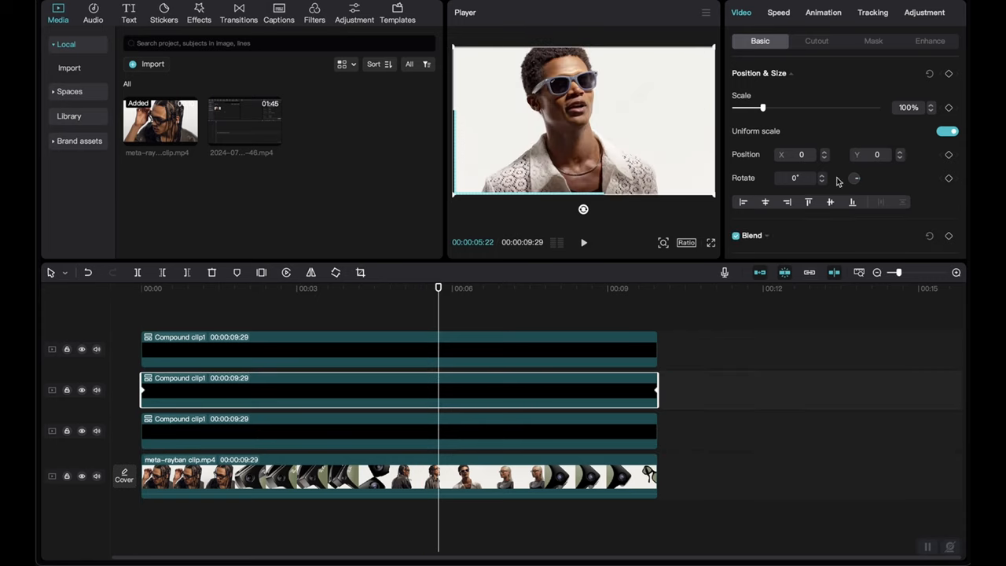
Rotate the third compound clip 180° so its line runs along the top edge.
{"action": "type", "text": "180"}
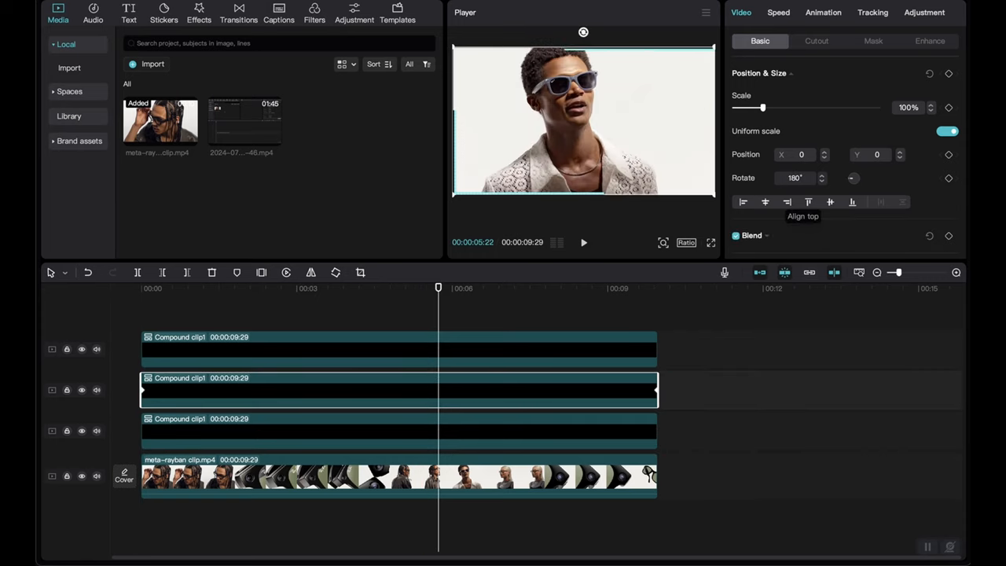